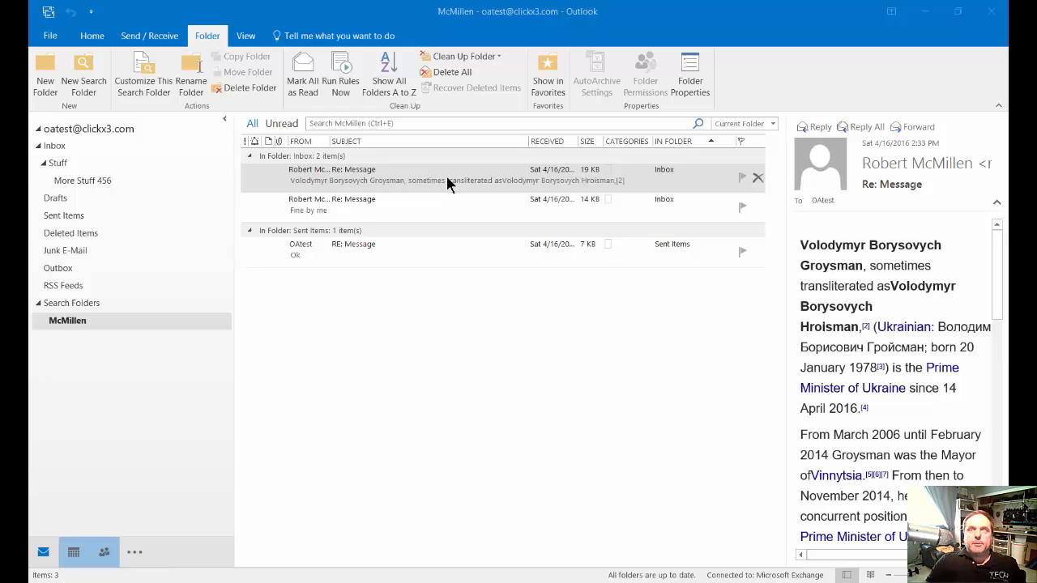
Step: Mark the Groysman 'Re: Message' email as unread from its right-click menu
{"action": "left_click", "coordinate": [449, 174]}
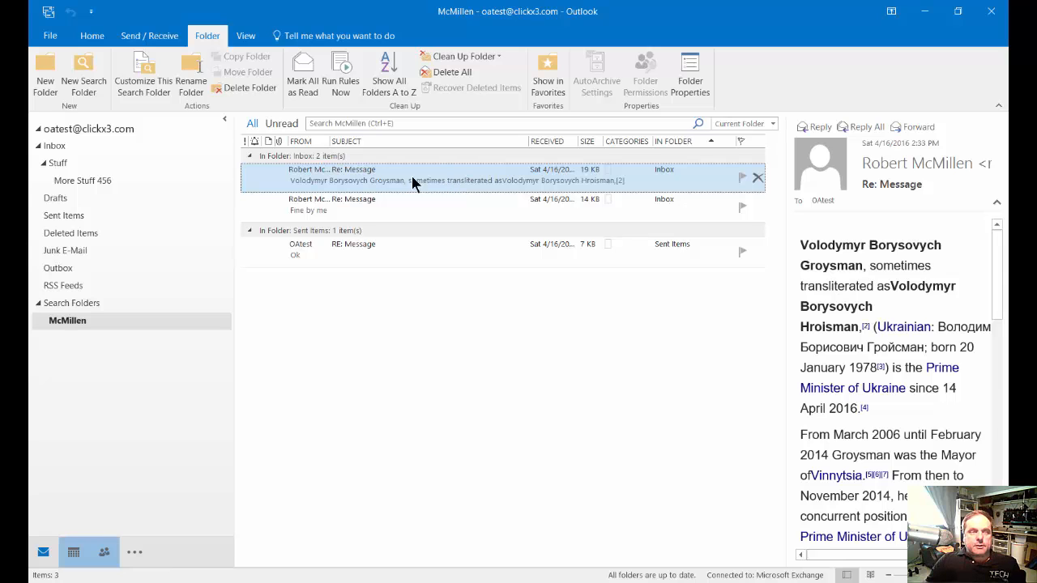
{"action": "mouse_move", "coordinate": [374, 200]}
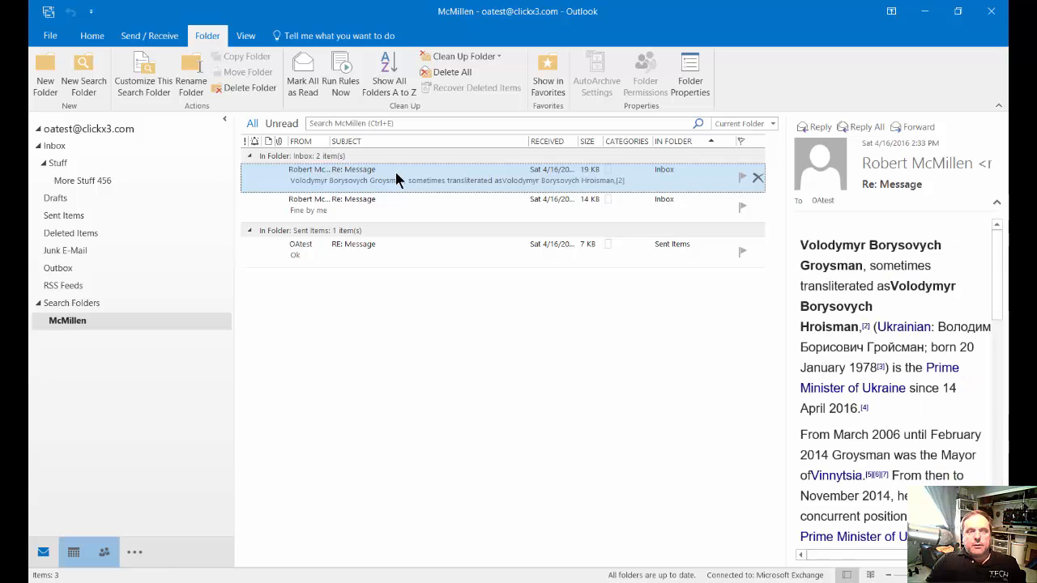
{"action": "right_click", "coordinate": [365, 174]}
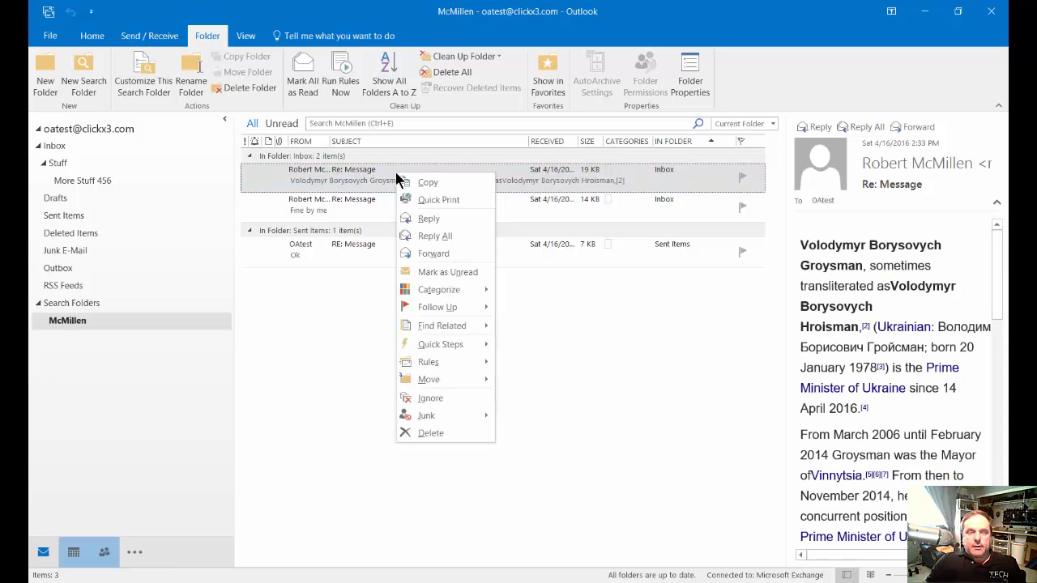
{"action": "left_click", "coordinate": [447, 272]}
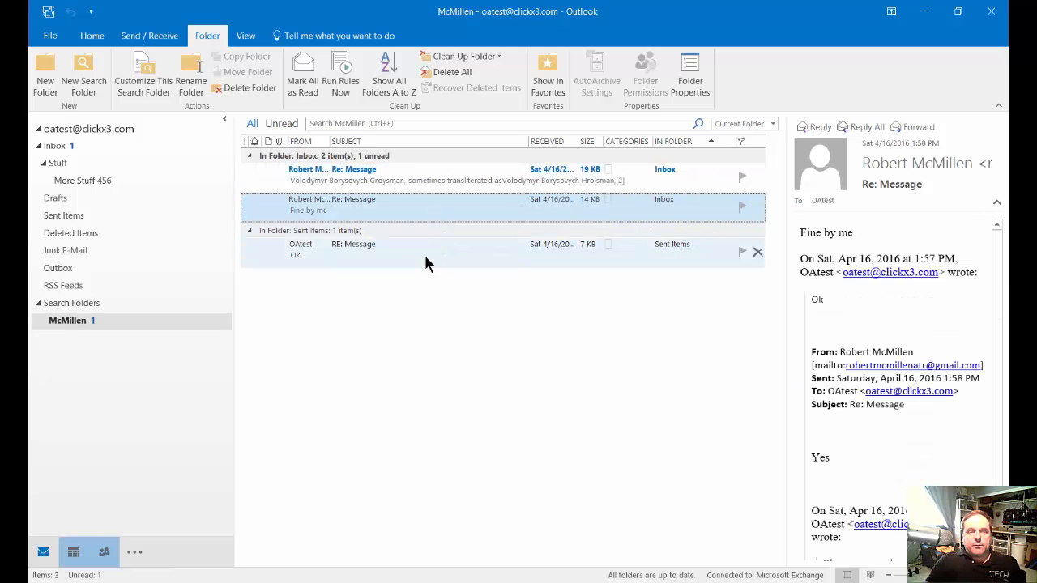
Step: Mark the 'Fine by me' and 'Ok' messages as unread, then view 'Fine by me' in the Reading Pane
{"action": "left_click", "coordinate": [405, 249]}
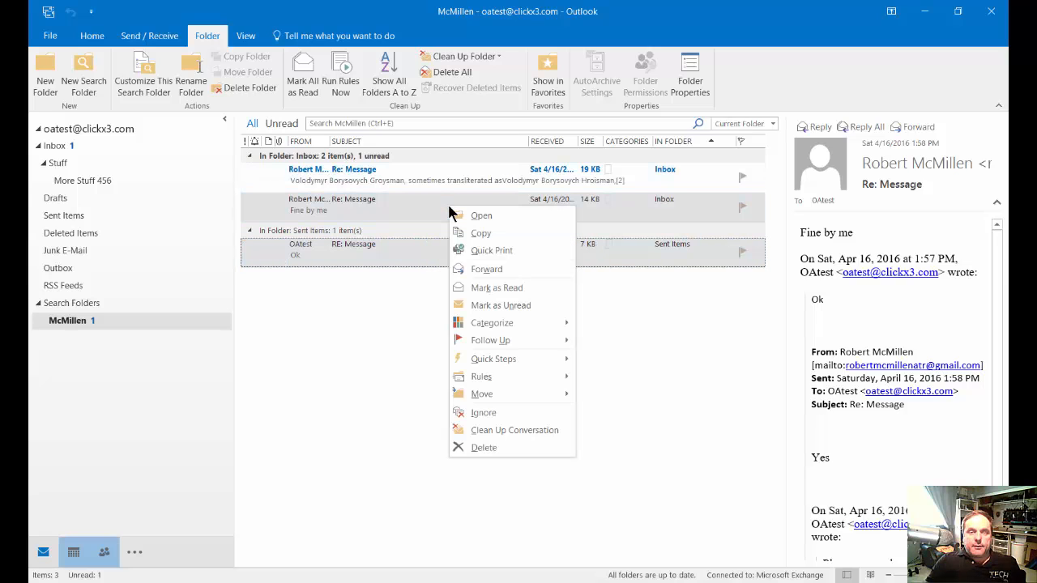
{"action": "mouse_move", "coordinate": [500, 306]}
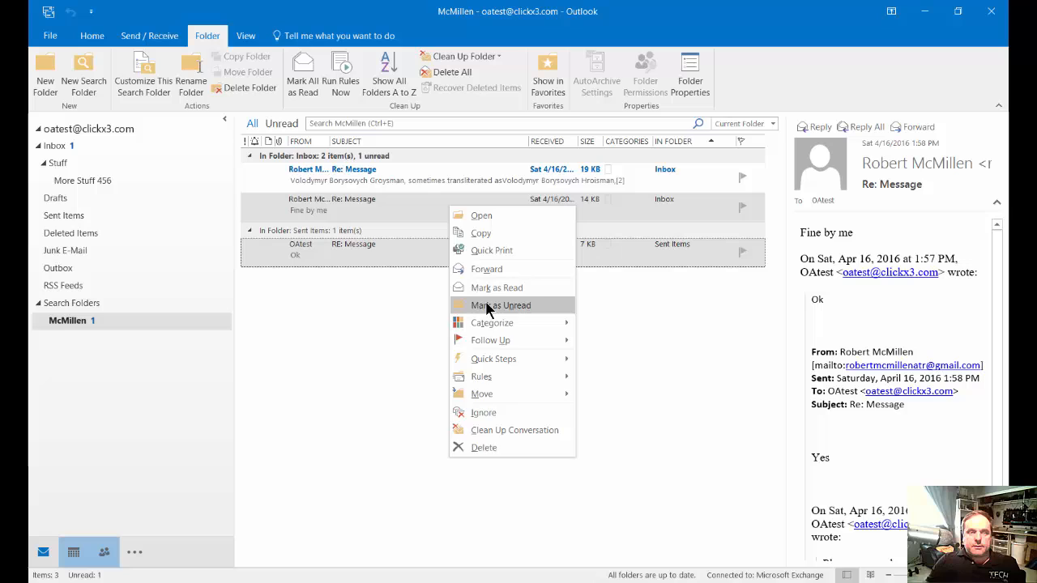
{"action": "left_click", "coordinate": [499, 304]}
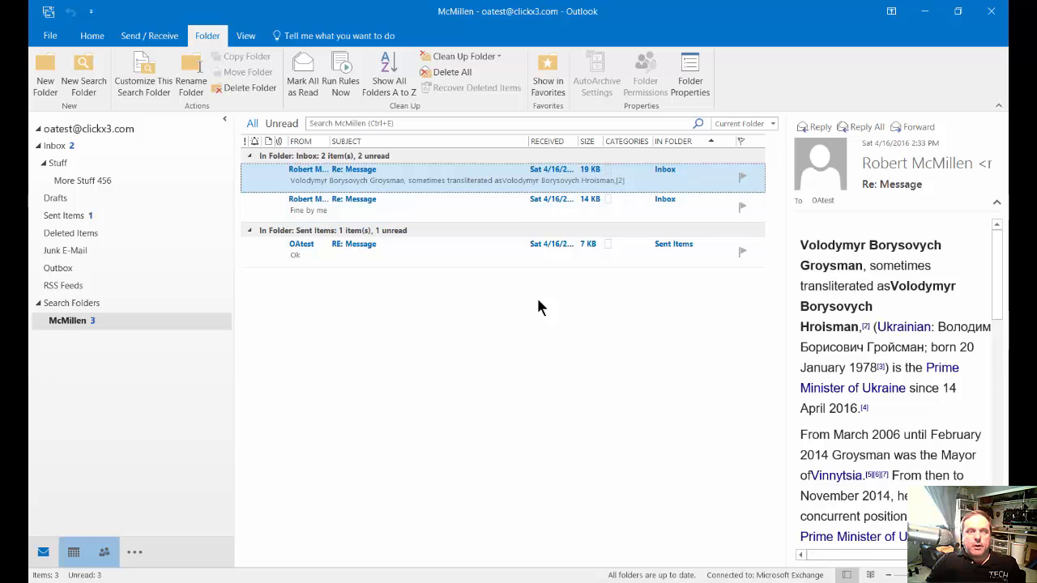
{"action": "left_click", "coordinate": [405, 204]}
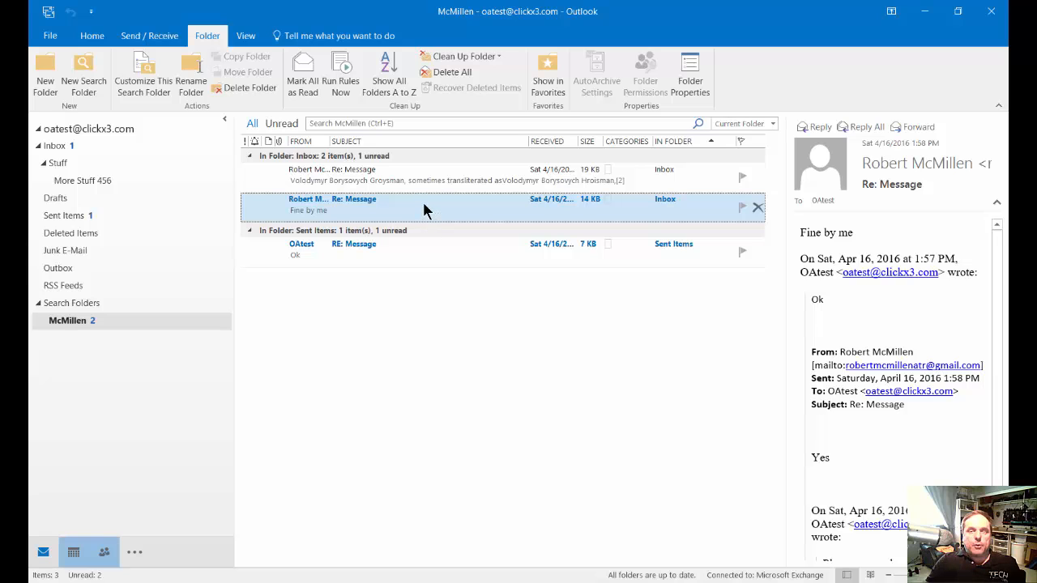
Step: View the Sent Items 'Ok' reply in the Reading Pane so it counts as read
{"action": "left_click", "coordinate": [364, 244]}
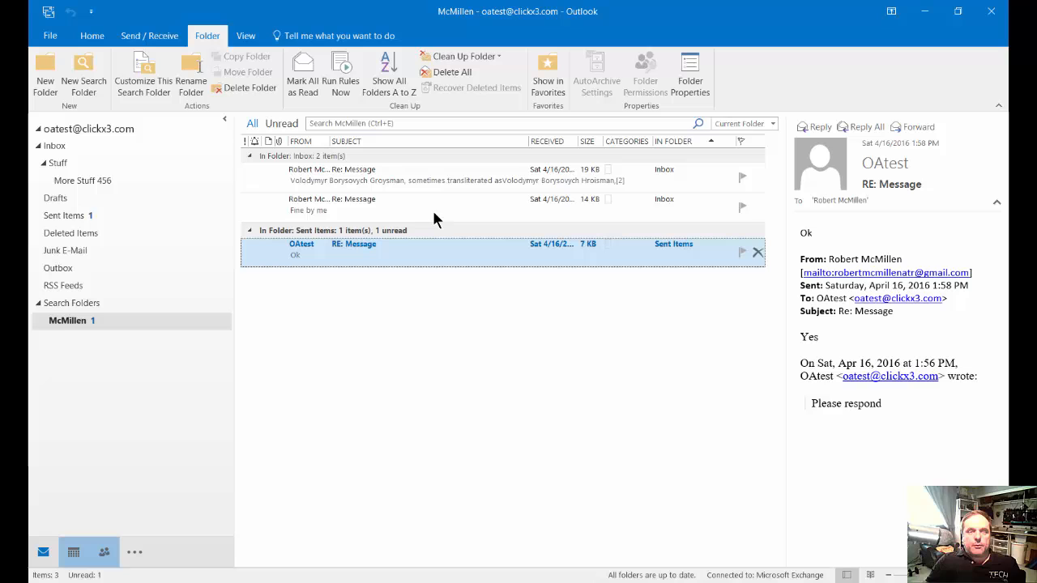
{"action": "mouse_move", "coordinate": [436, 255]}
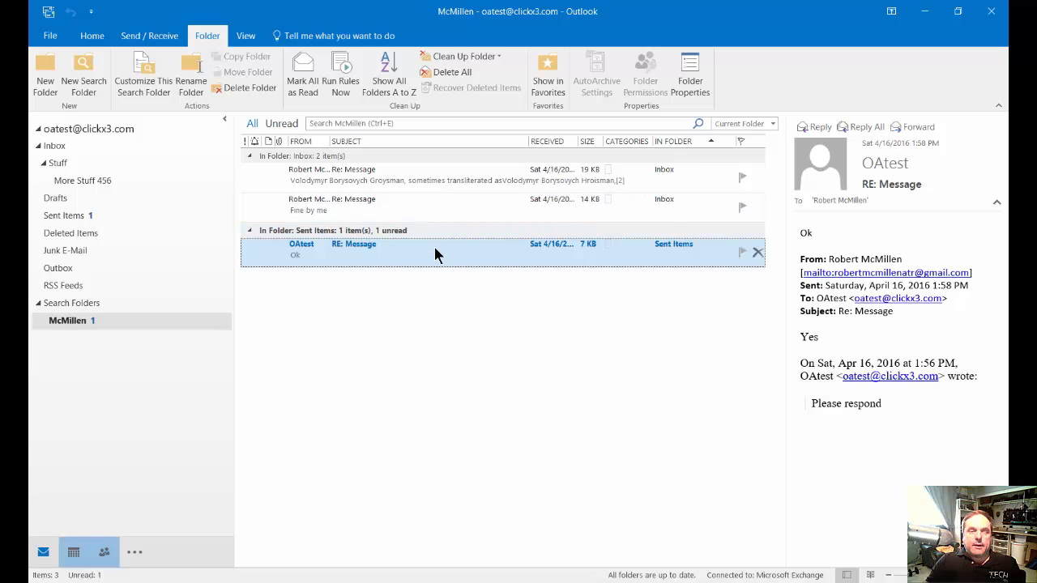